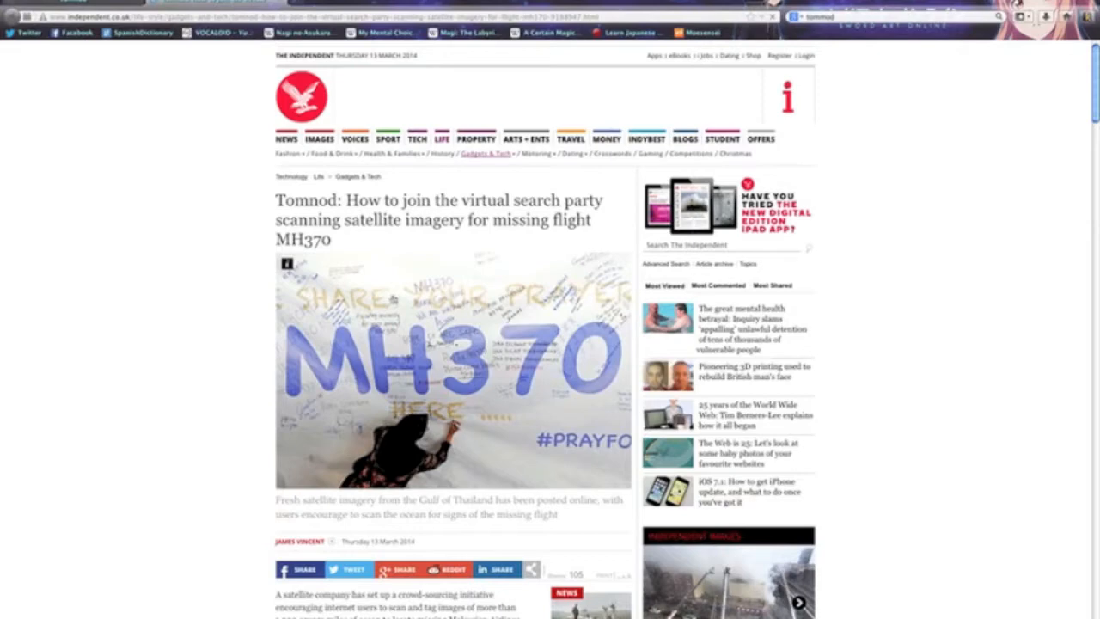
# - Advance the intro overlay past the DigitalGlobe slide to 'Ready for your first campaign?'
pyautogui.scroll(-3)
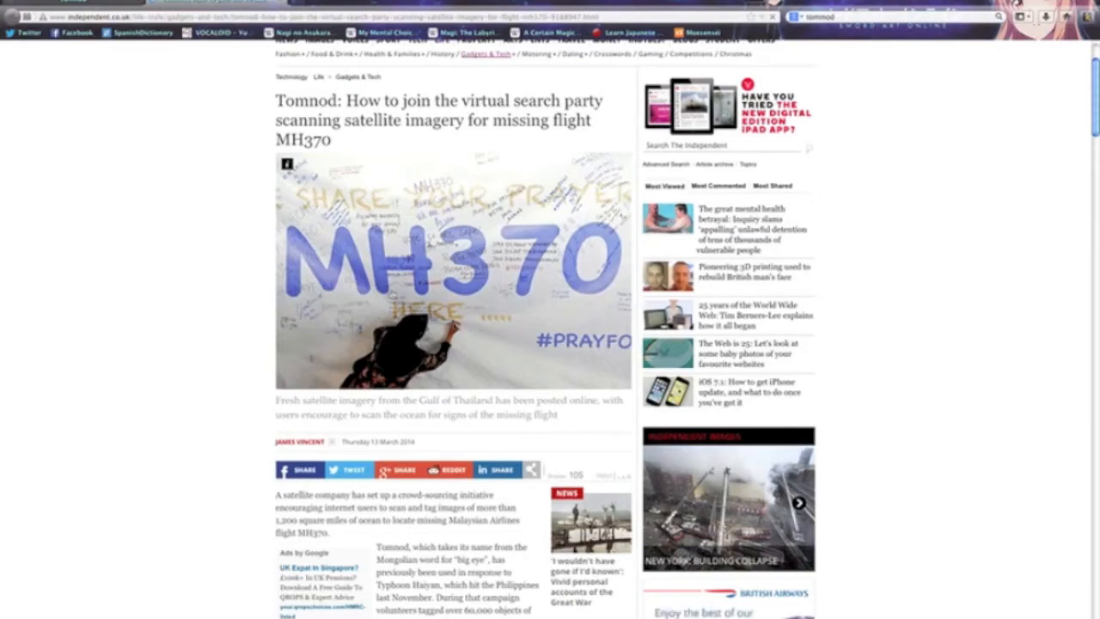
pyautogui.scroll(-3)
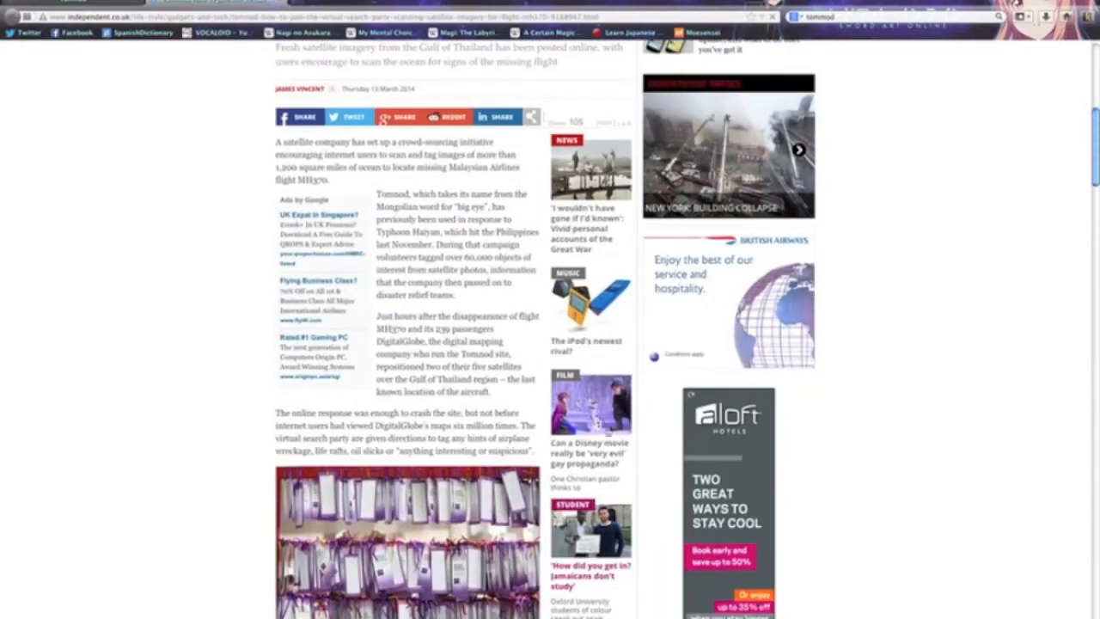
pyautogui.scroll(-3)
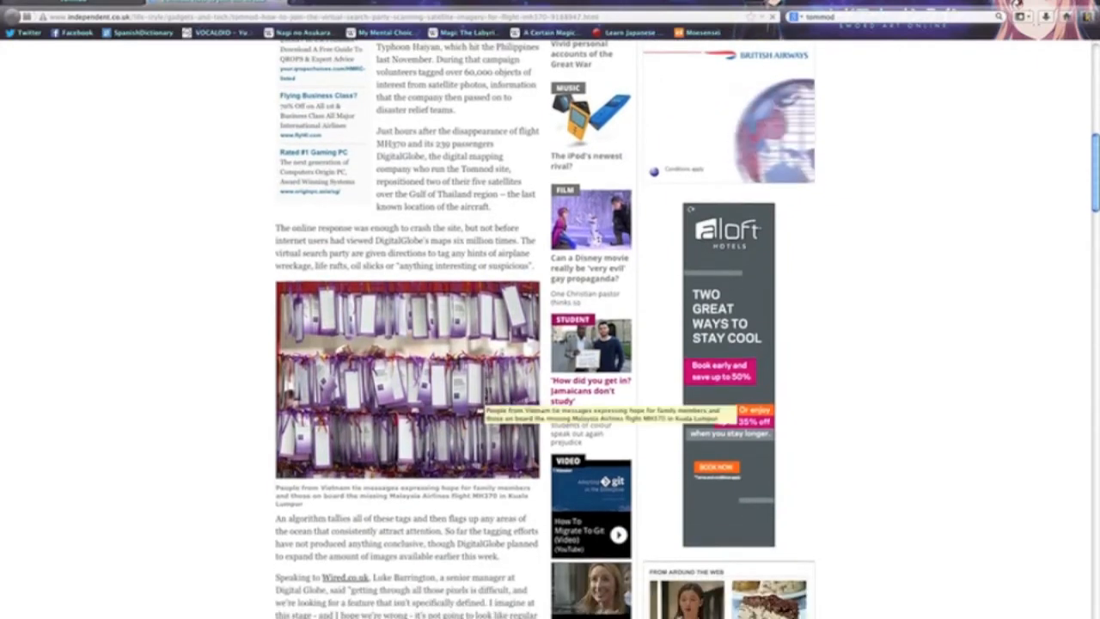
pyautogui.scroll(-3)
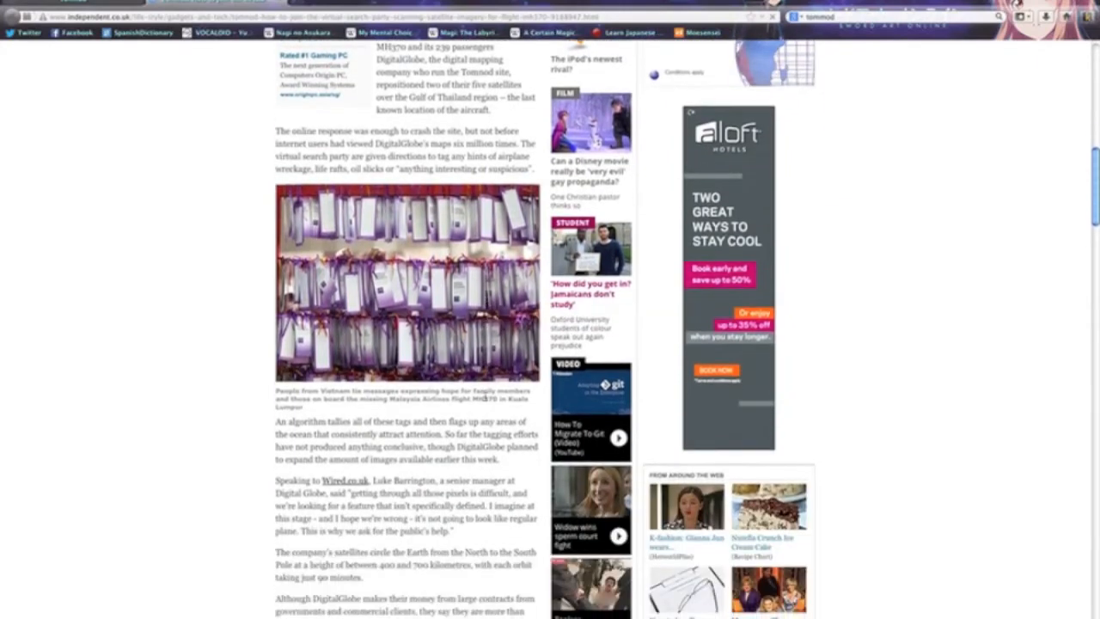
pyautogui.scroll(-3)
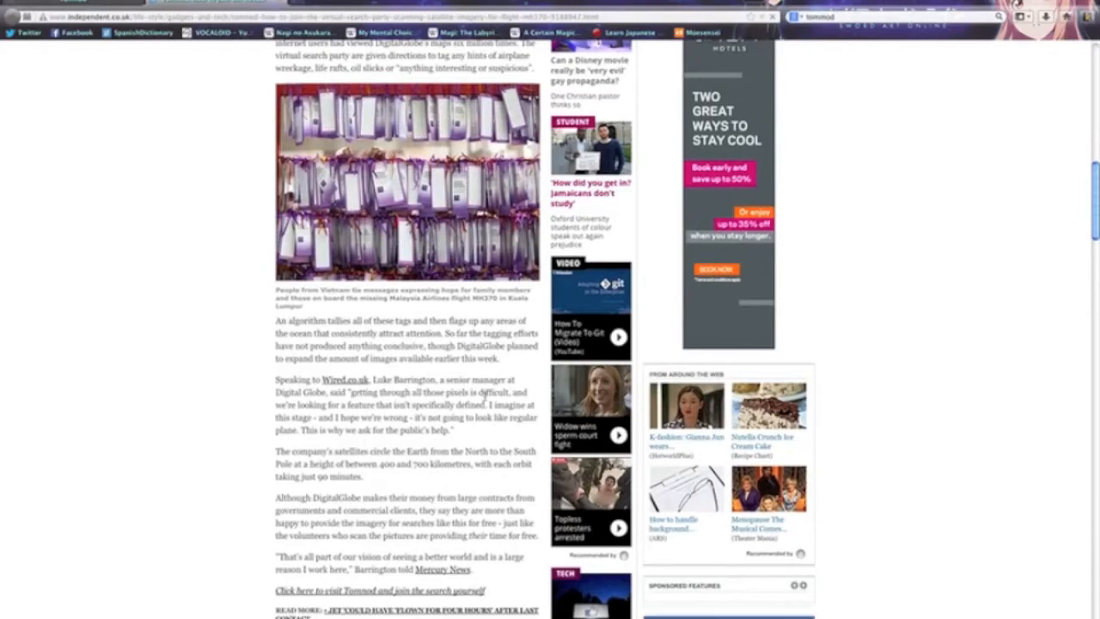
pyautogui.scroll(-3)
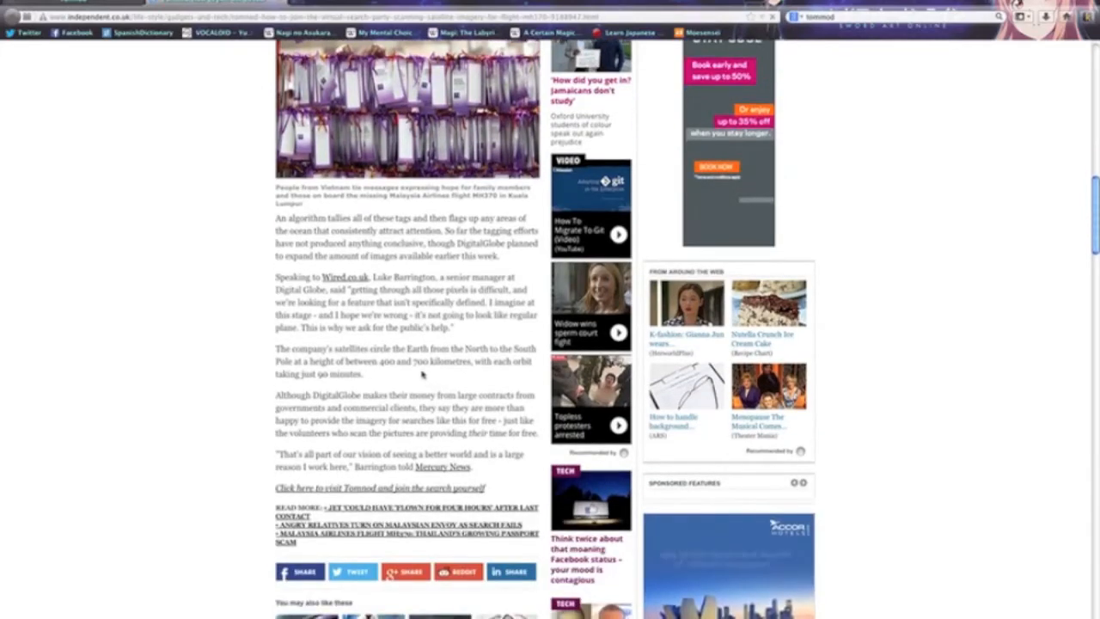
pyautogui.scroll(-3)
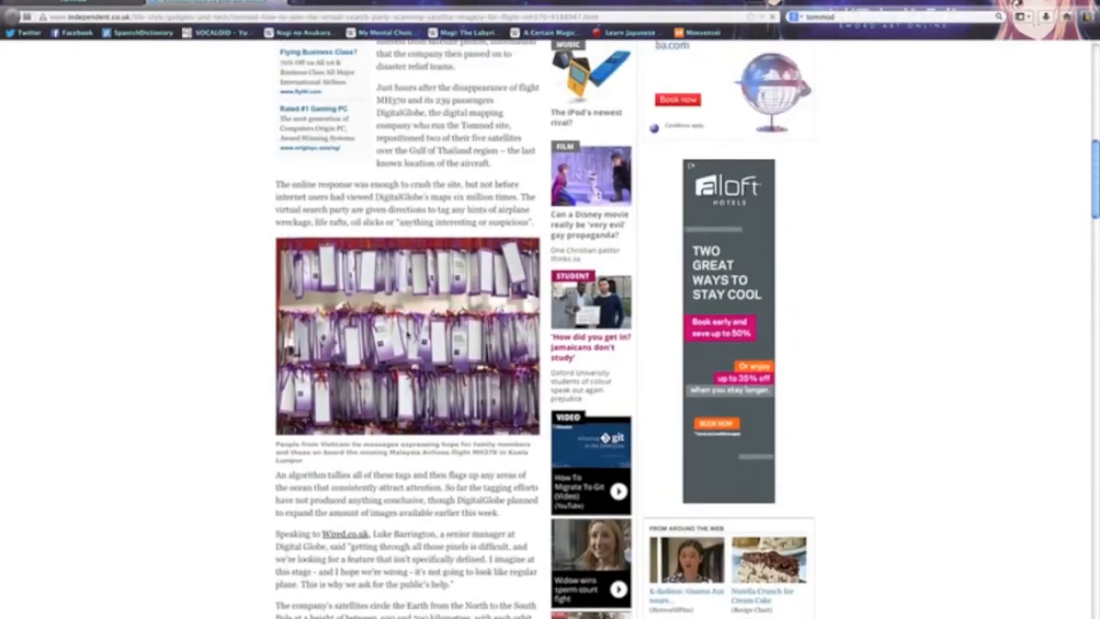
pyautogui.scroll(3)
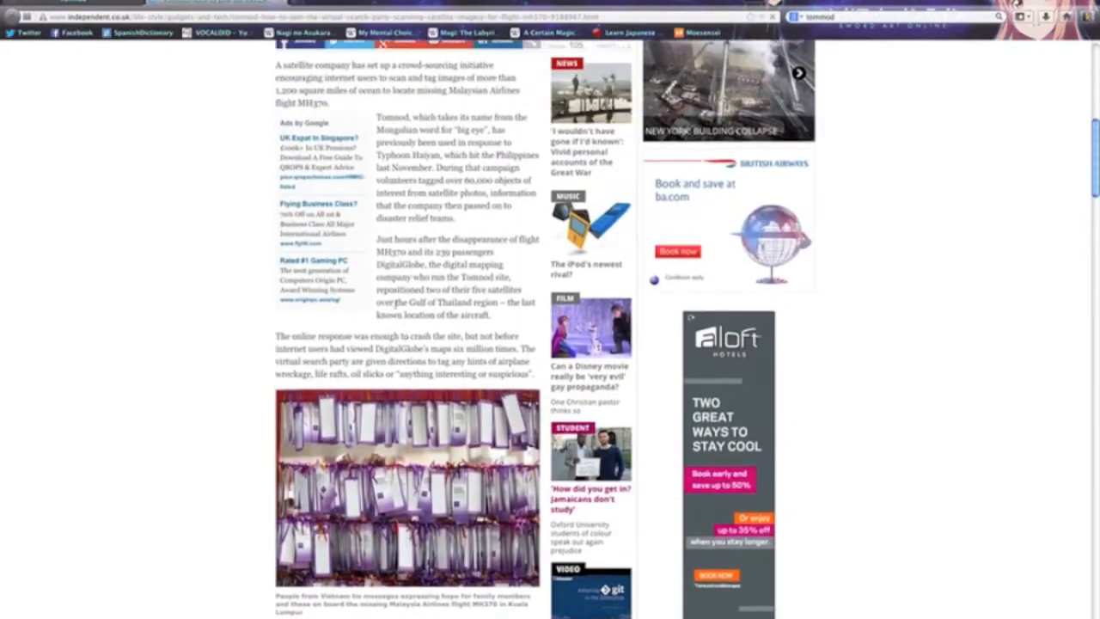
pyautogui.scroll(3)
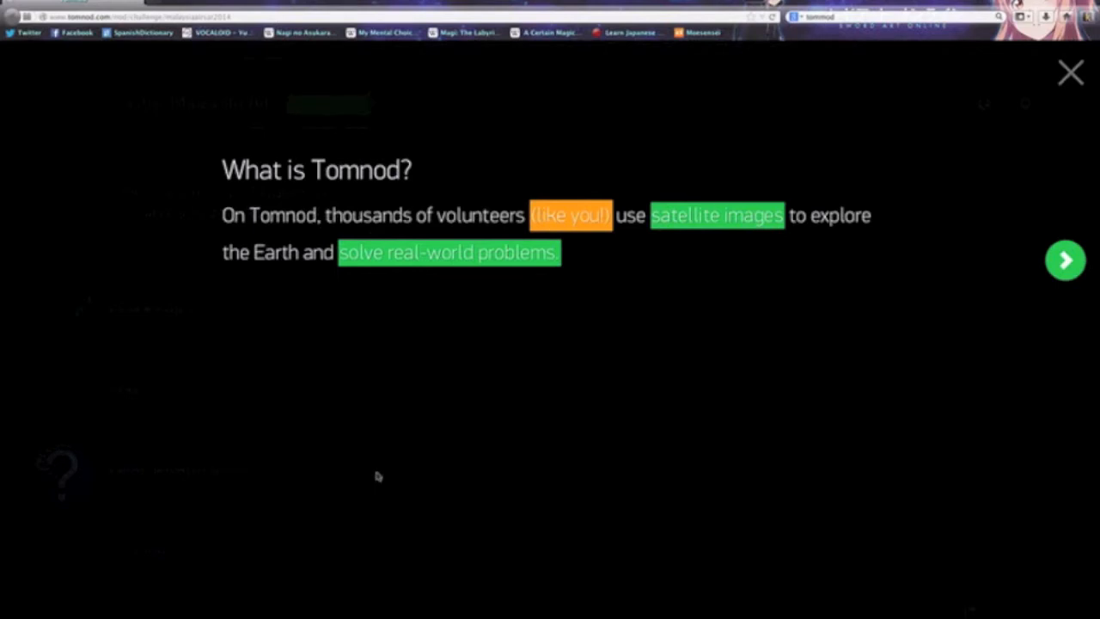
pyautogui.moveTo(433, 234)
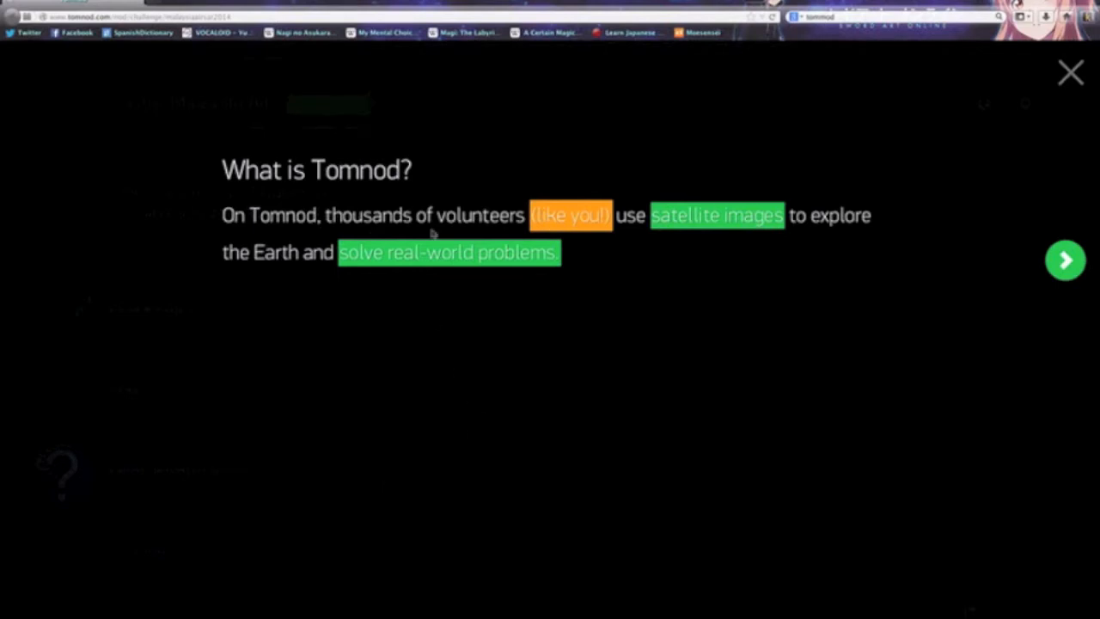
pyautogui.moveTo(558, 239)
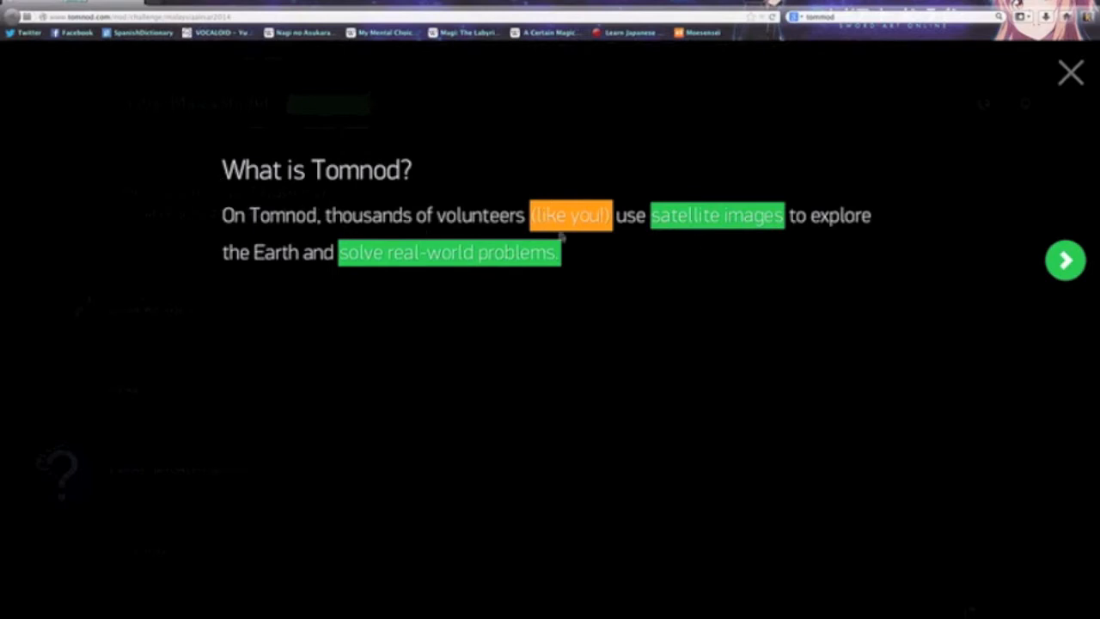
pyautogui.moveTo(946, 260)
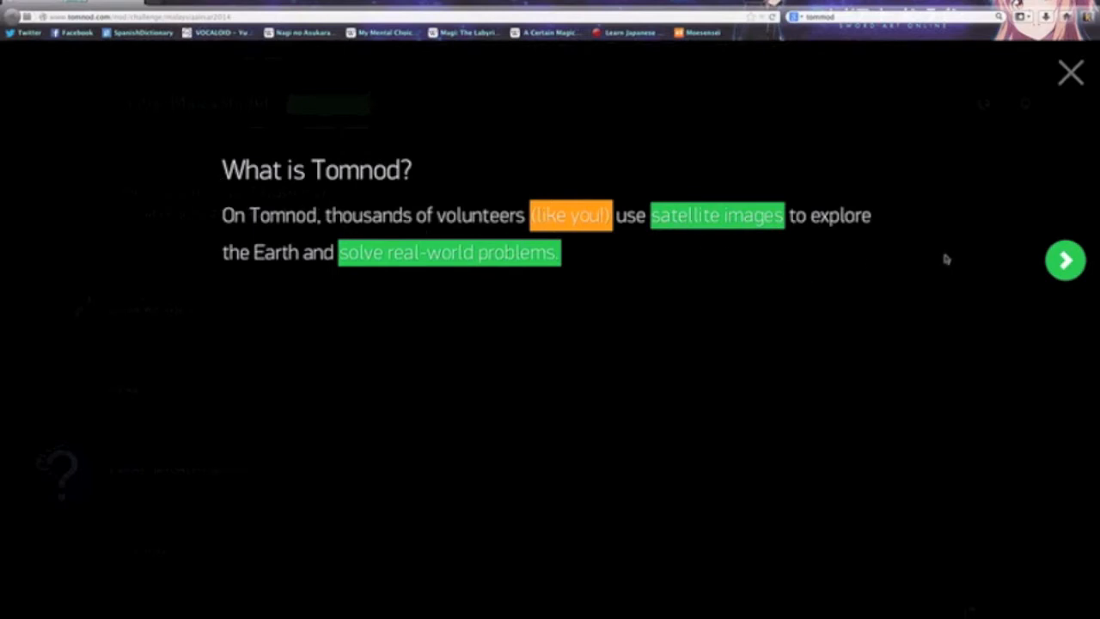
pyautogui.moveTo(1066, 268)
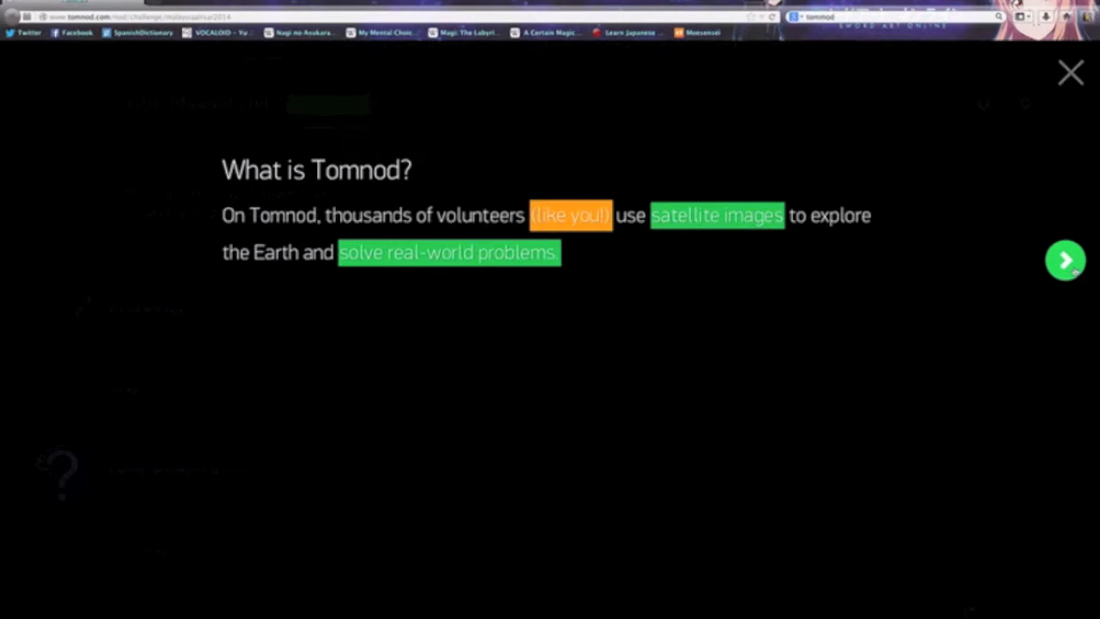
pyautogui.click(1066, 259)
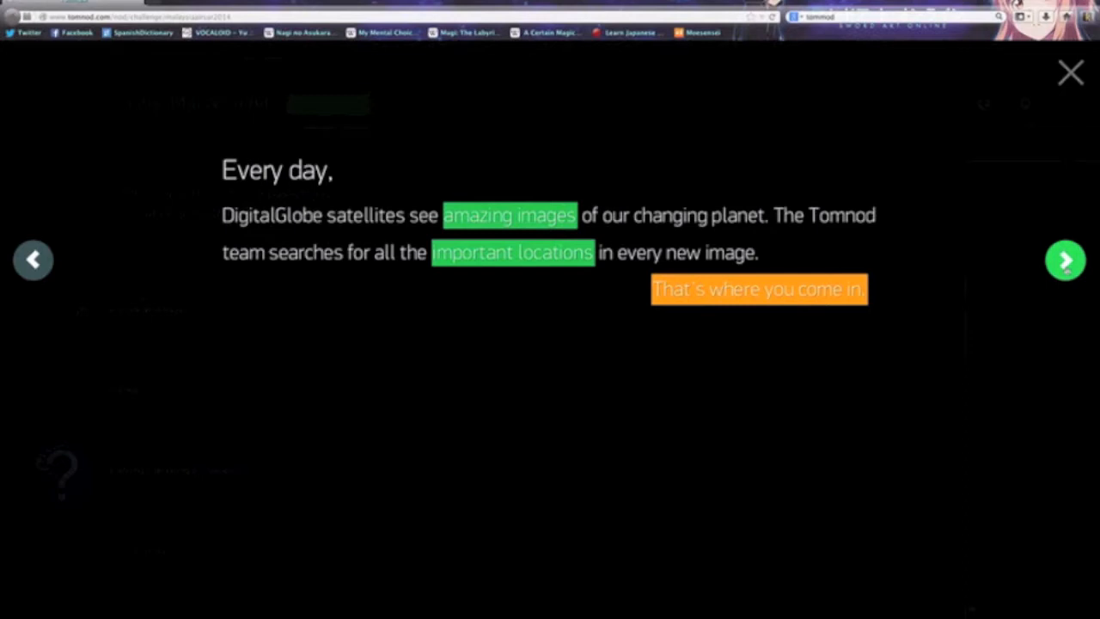
pyautogui.moveTo(887, 370)
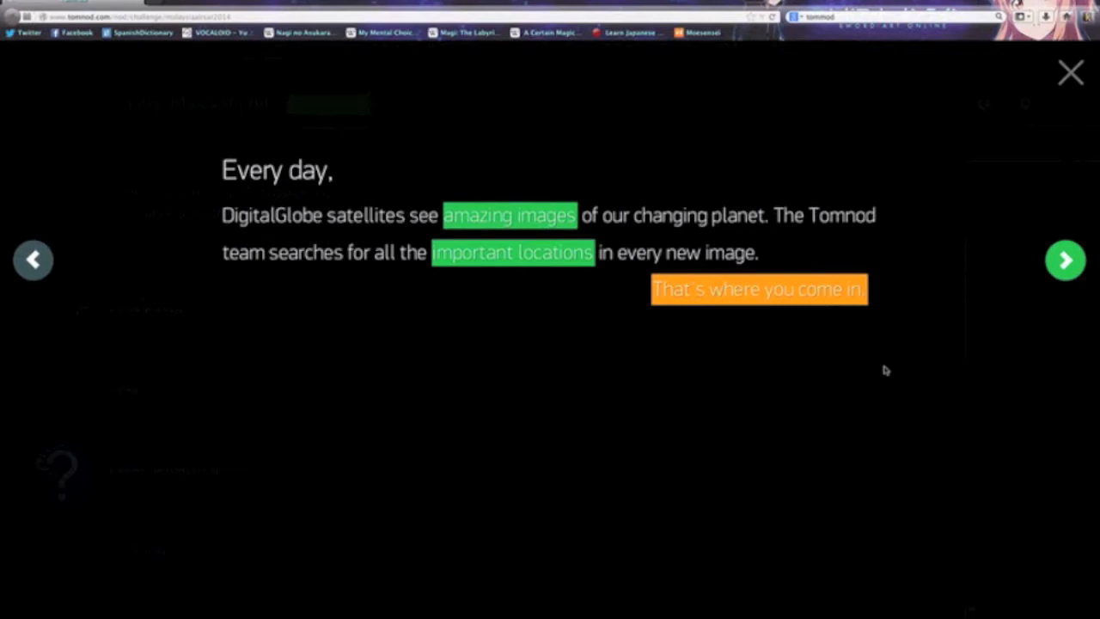
pyautogui.moveTo(1066, 261)
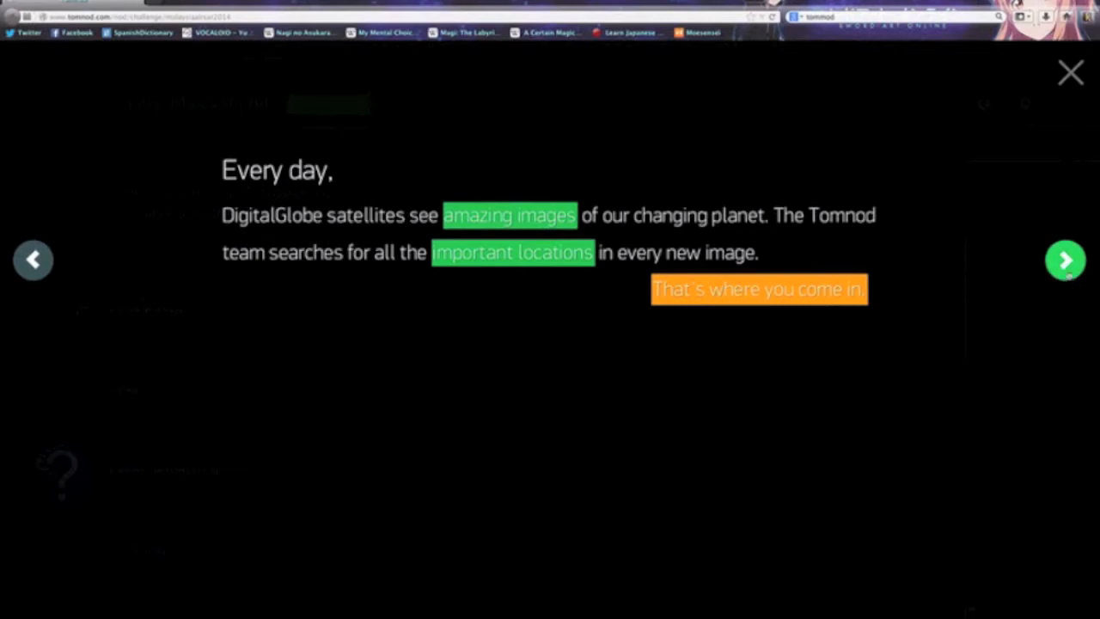
pyautogui.moveTo(1066, 262)
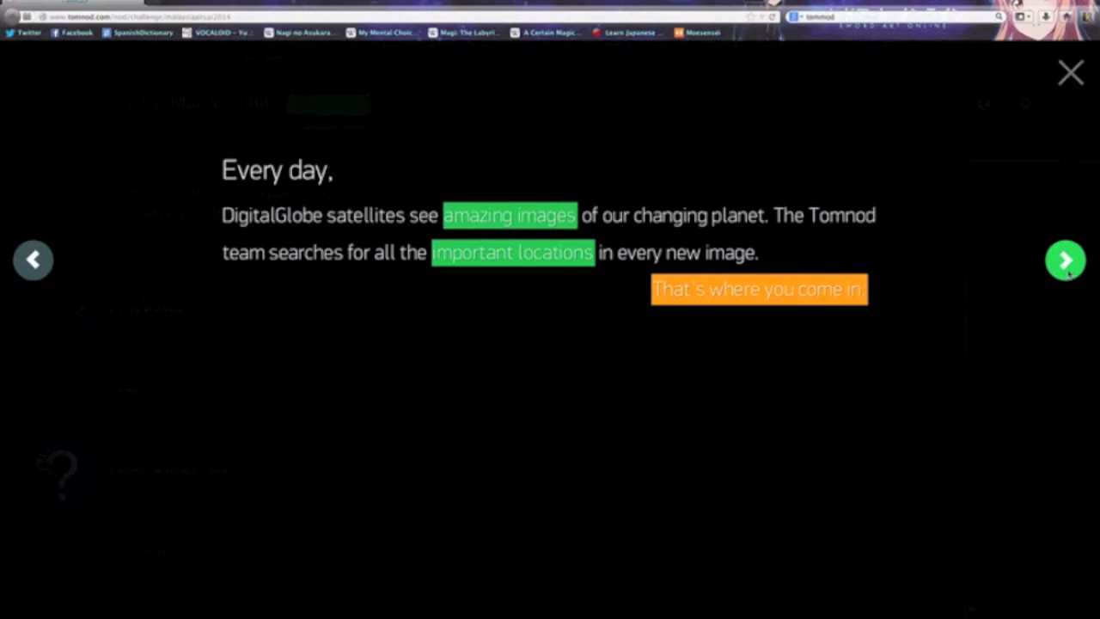
pyautogui.click(1066, 259)
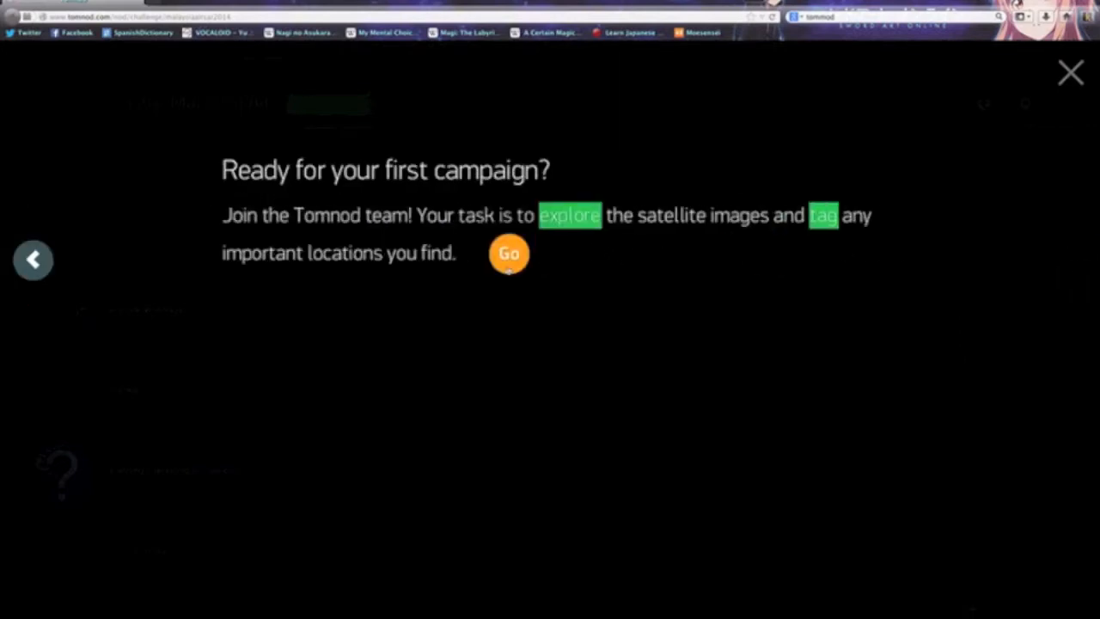
pyautogui.click(509, 252)
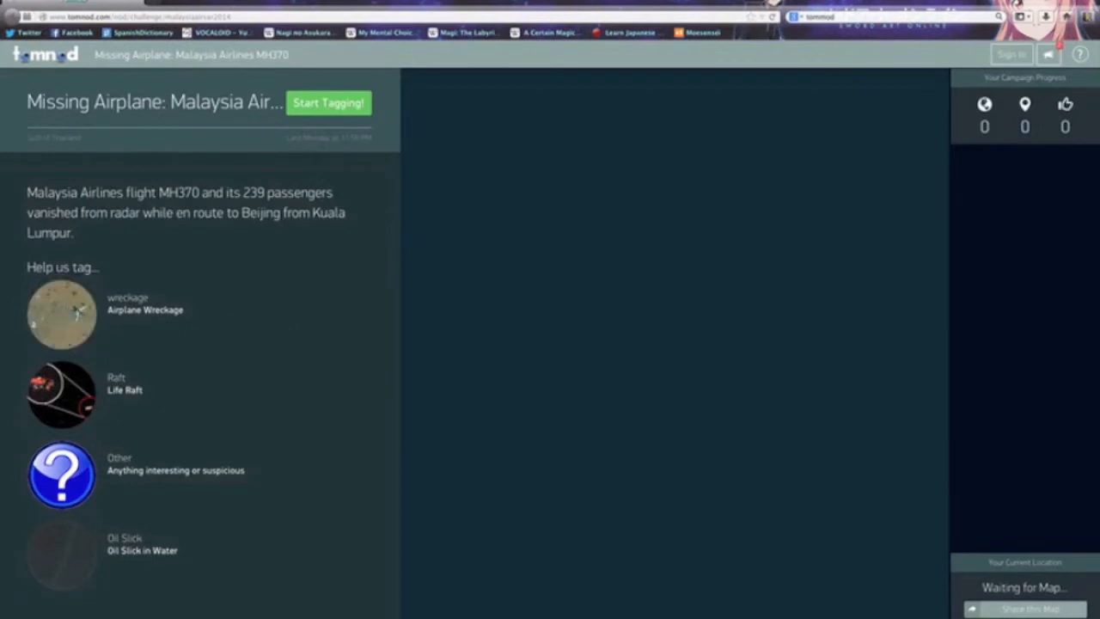
pyautogui.moveTo(277, 144)
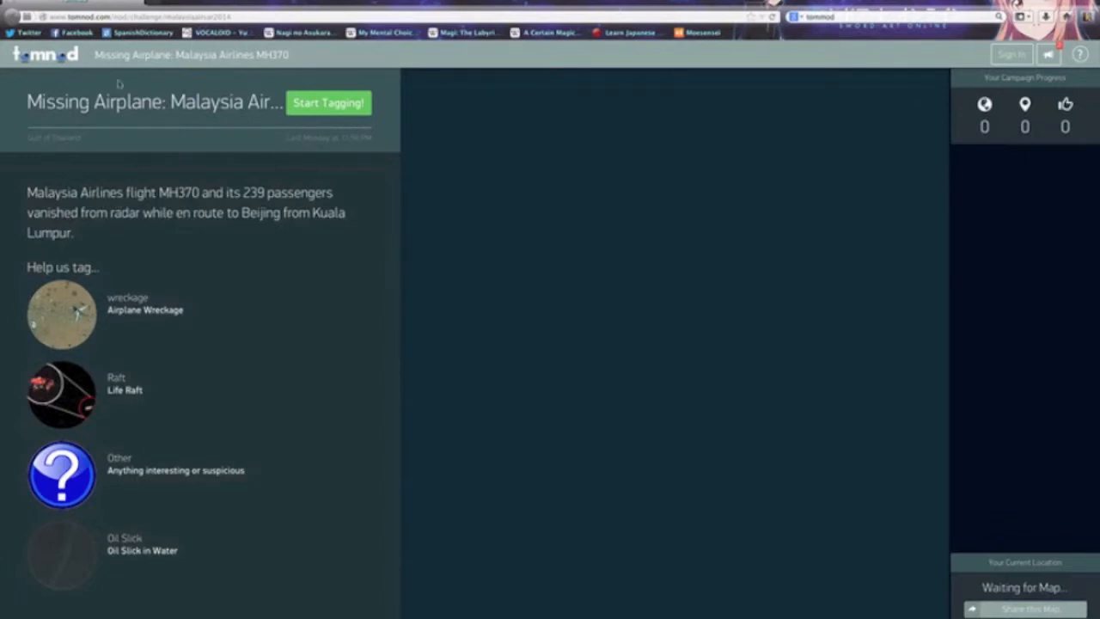
pyautogui.moveTo(529, 380)
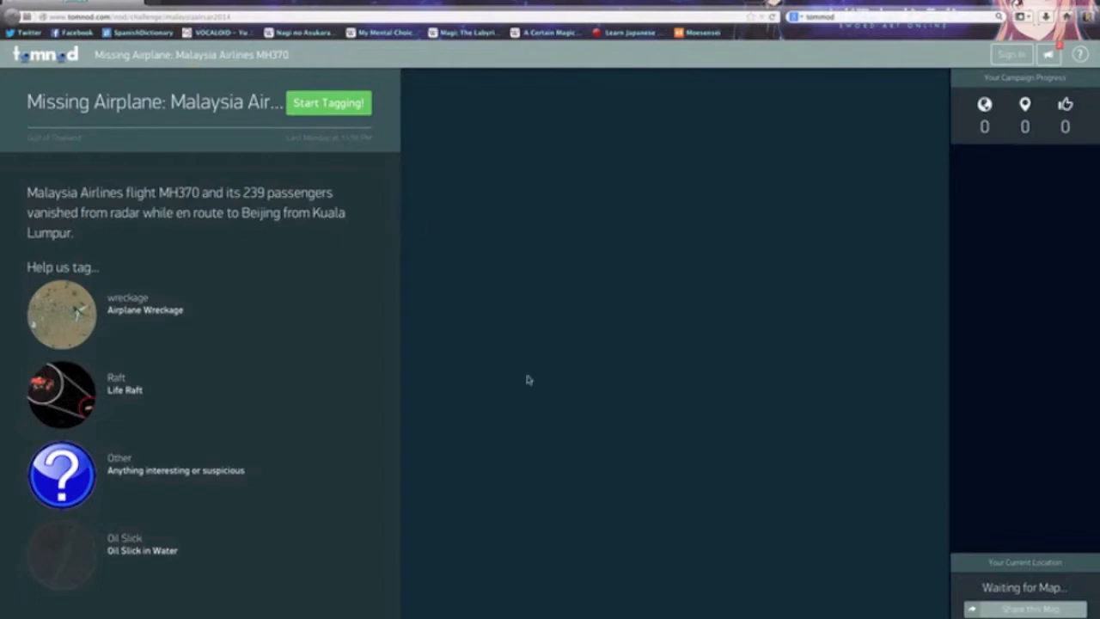
pyautogui.moveTo(564, 476)
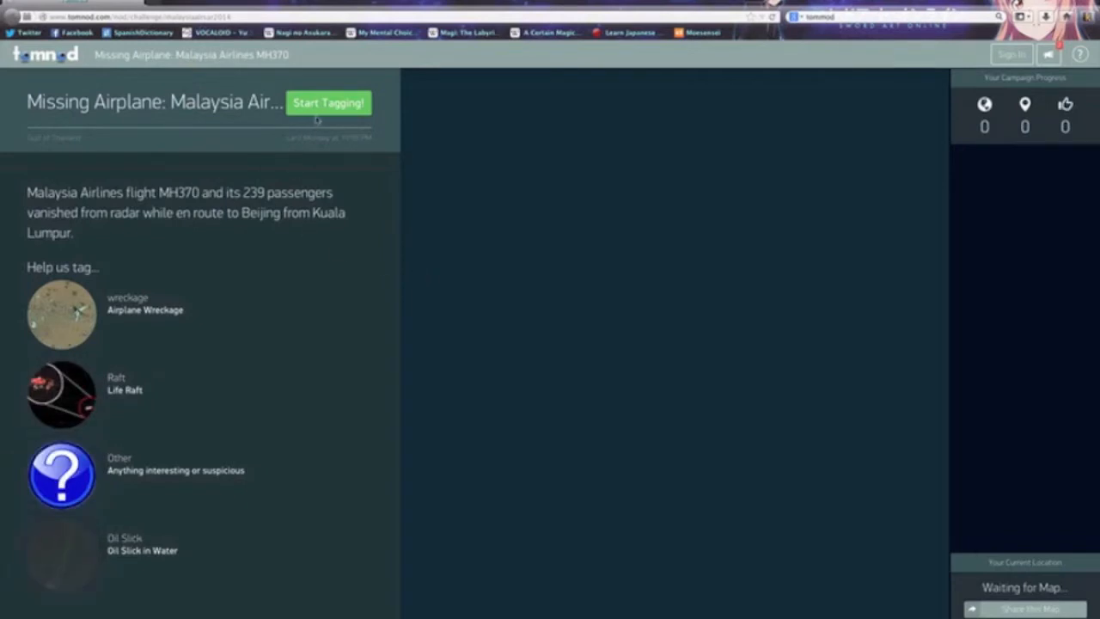
pyautogui.click(328, 103)
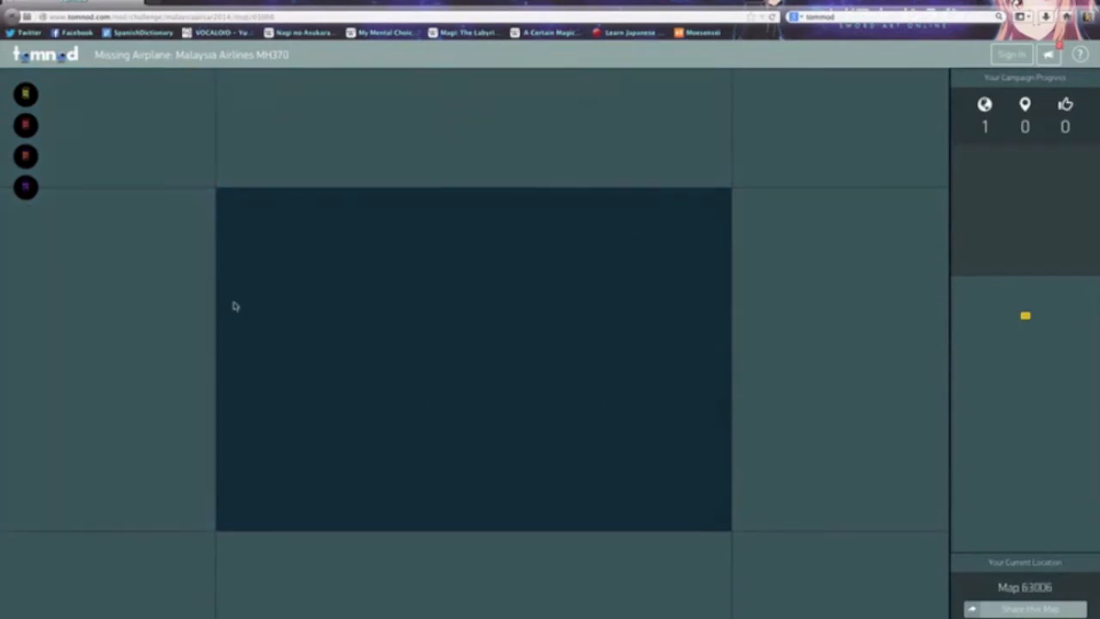
pyautogui.moveTo(26, 93)
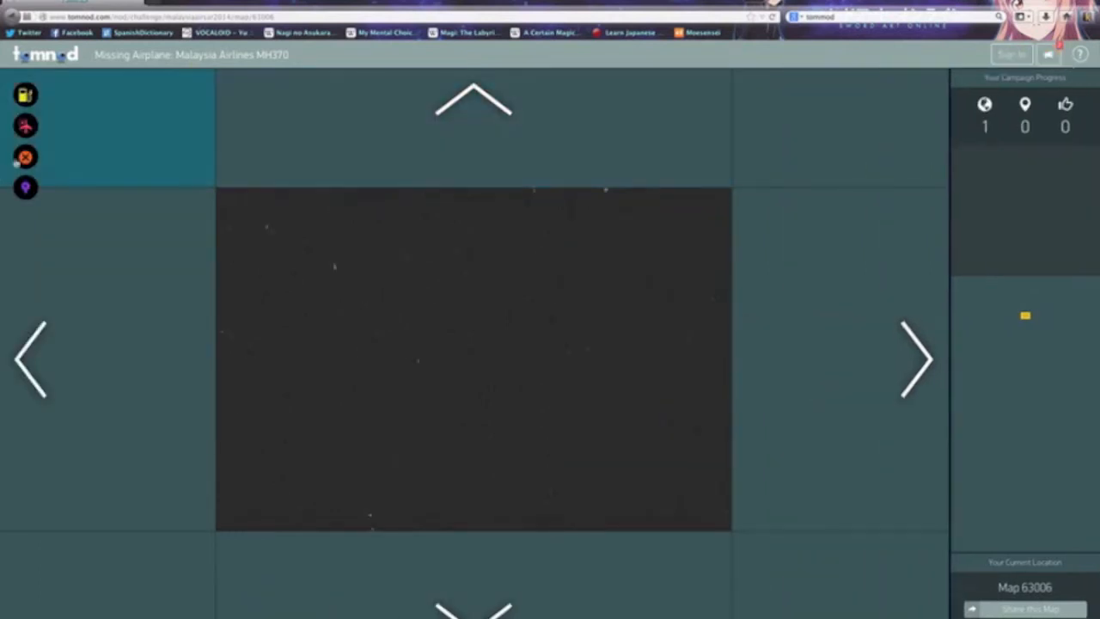
# - Choose the airplane wreckage tag on the first tile of Map 63006
pyautogui.click(26, 127)
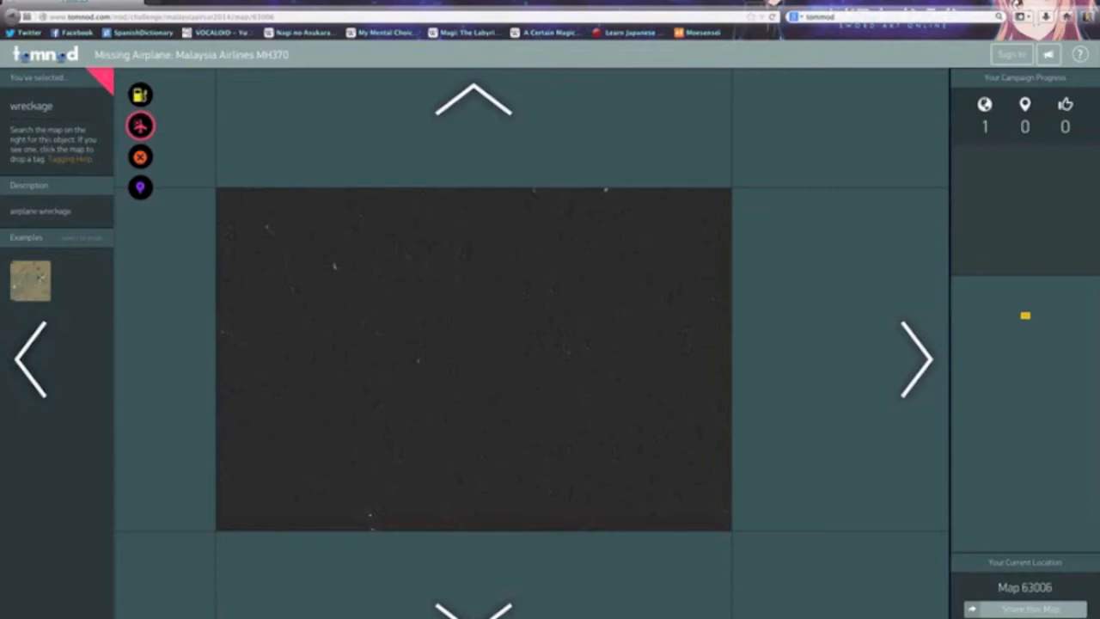
# - Try the Oil Slick, Raft and Other tags, leaving Oil Slick selected
pyautogui.click(30, 280)
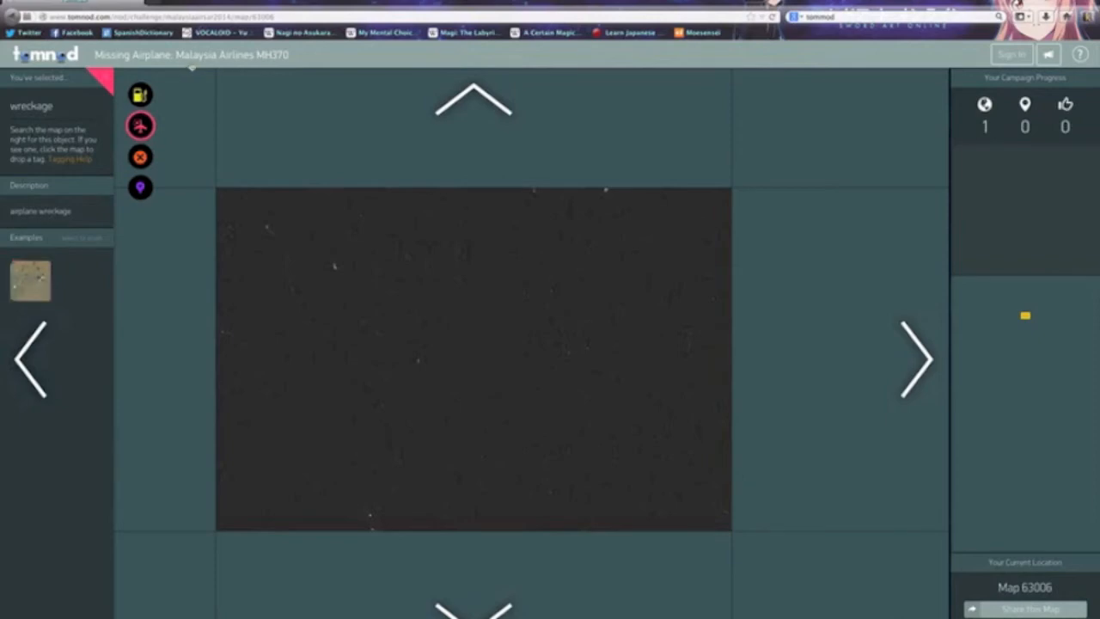
pyautogui.click(141, 95)
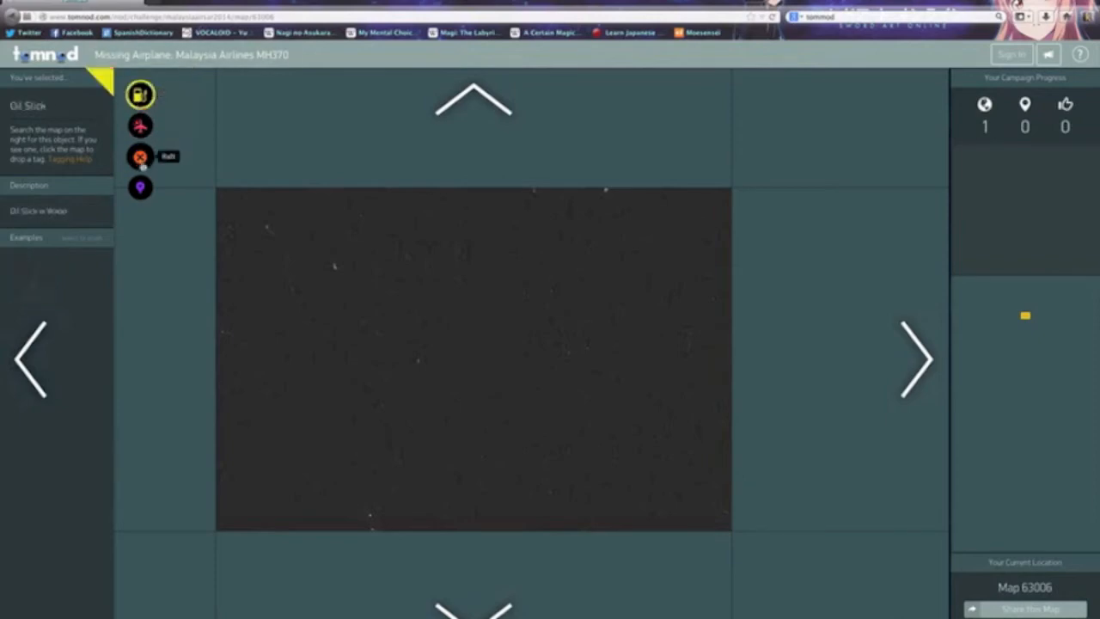
pyautogui.click(141, 157)
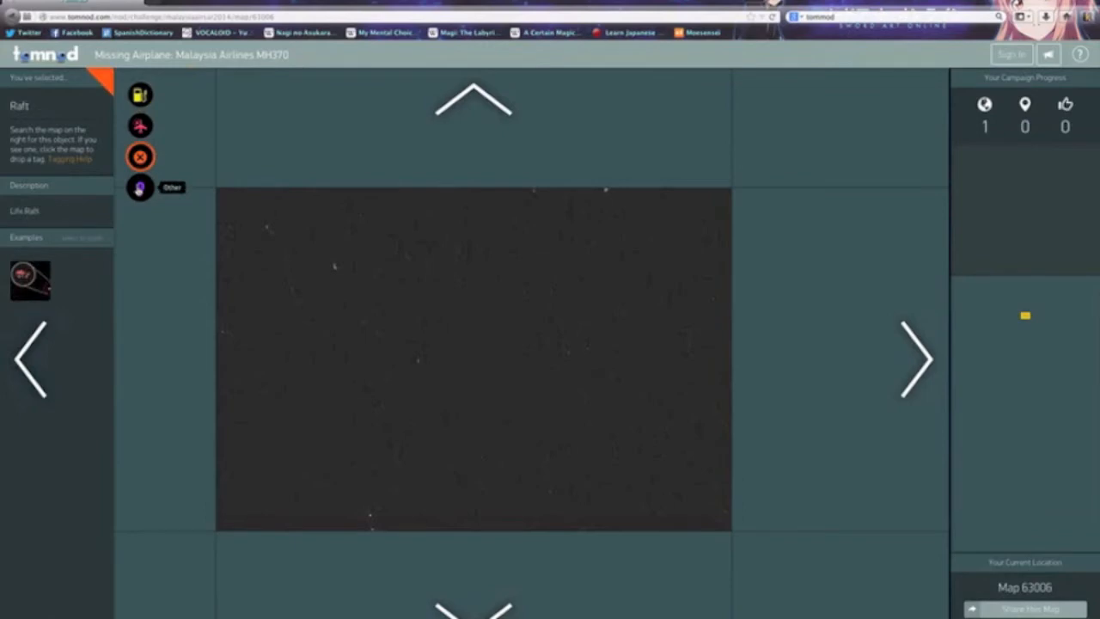
pyautogui.click(139, 95)
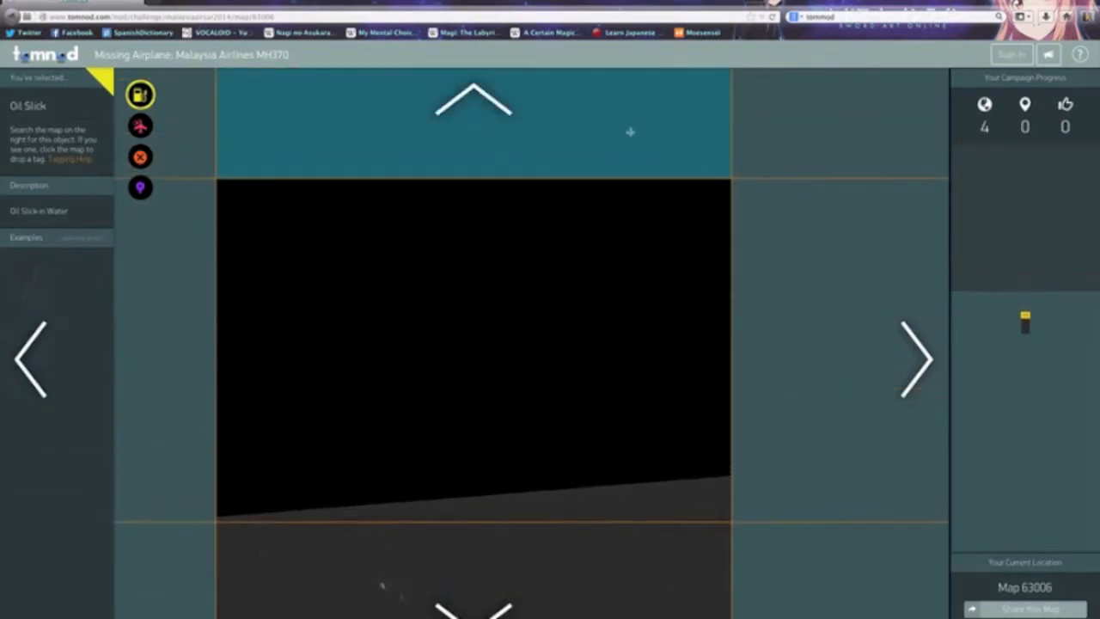
# - Move to the tile above, then the tile below the dark one, reaching 11 tiles and 2 tags
pyautogui.click(473, 98)
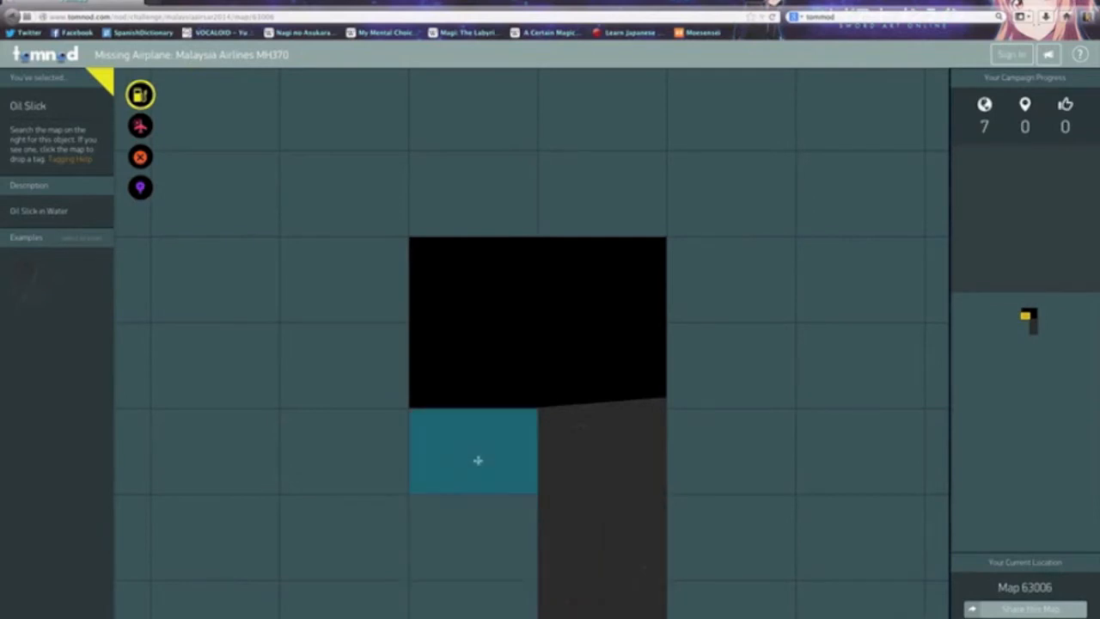
pyautogui.click(478, 461)
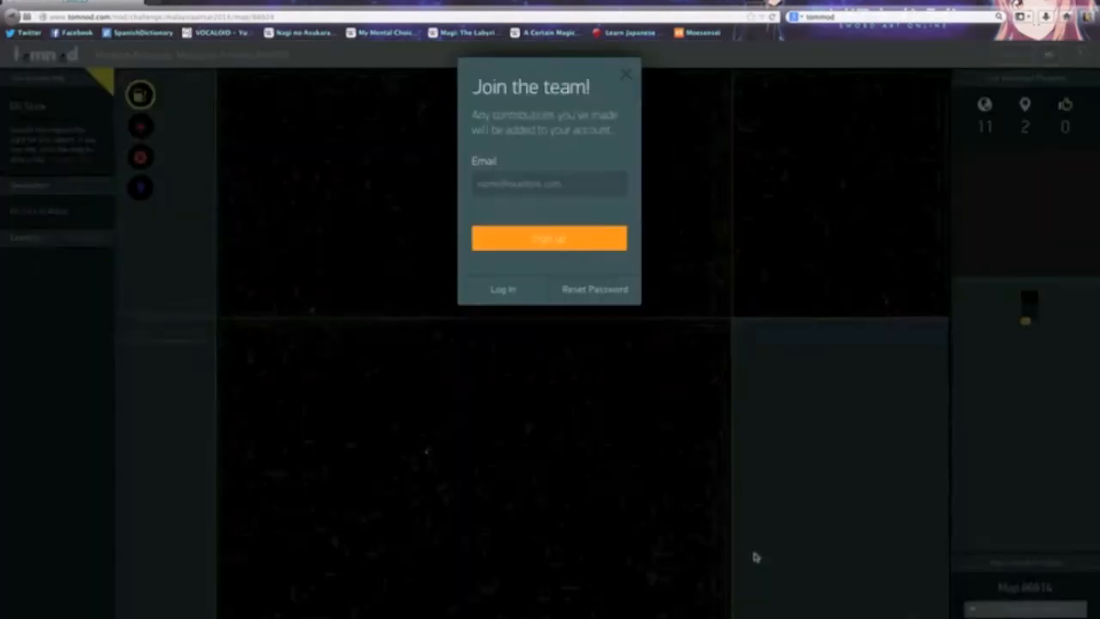
# - Close the 'Join the team!' popup and resume tagging on the new map
pyautogui.click(549, 182)
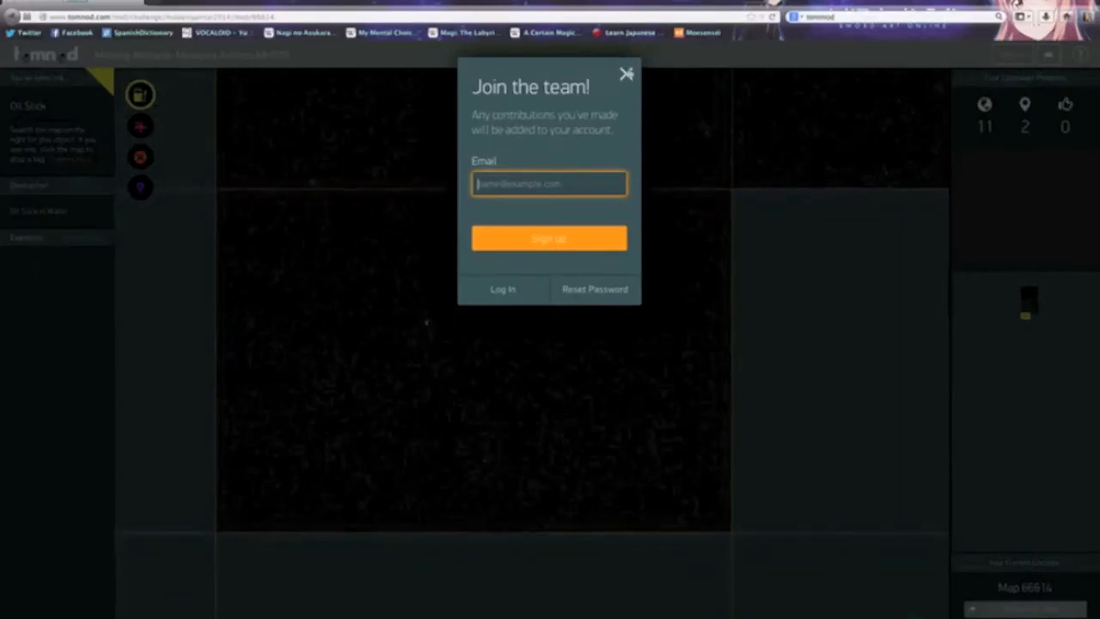
pyautogui.click(625, 73)
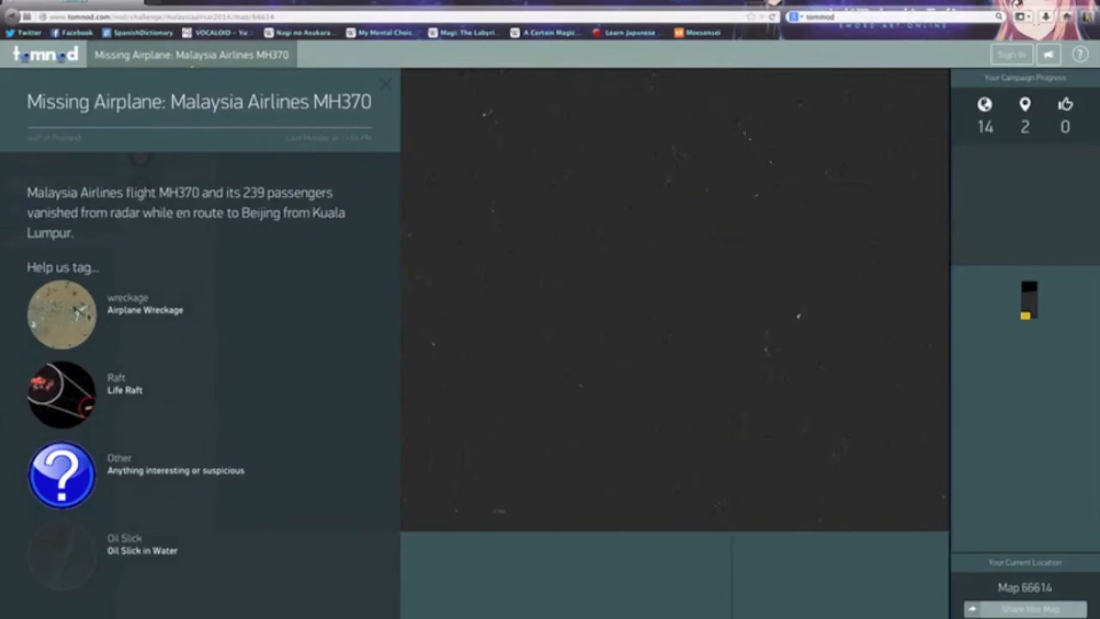
pyautogui.click(62, 313)
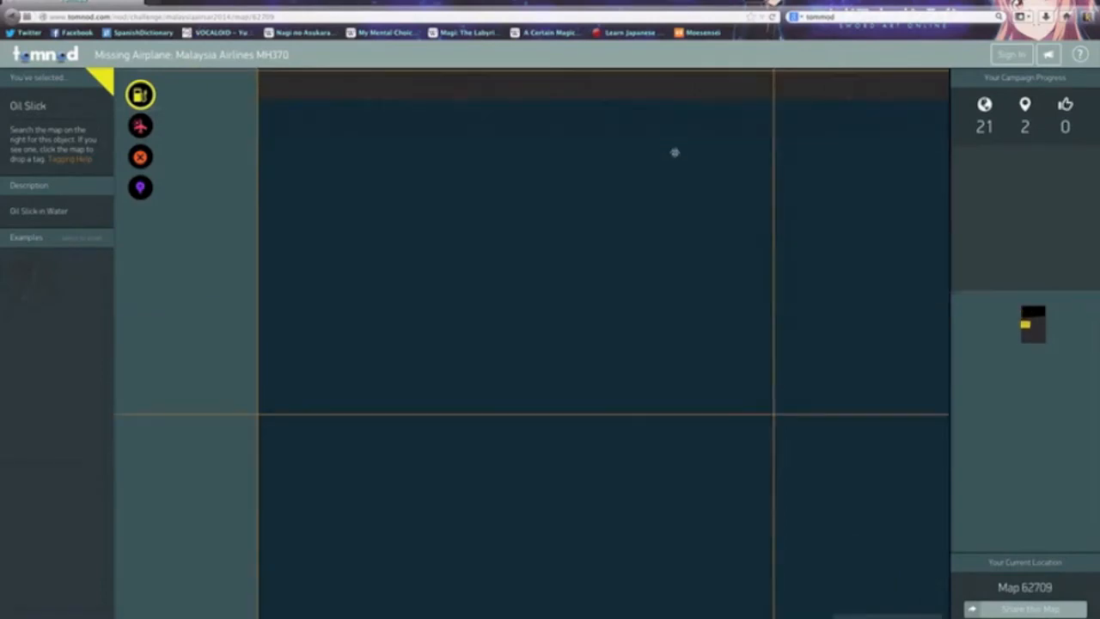
# - Shift across neighbouring tiles to Map 66884, then select the wreckage tag
pyautogui.moveTo(674, 153); pyautogui.dragTo(670, 127)
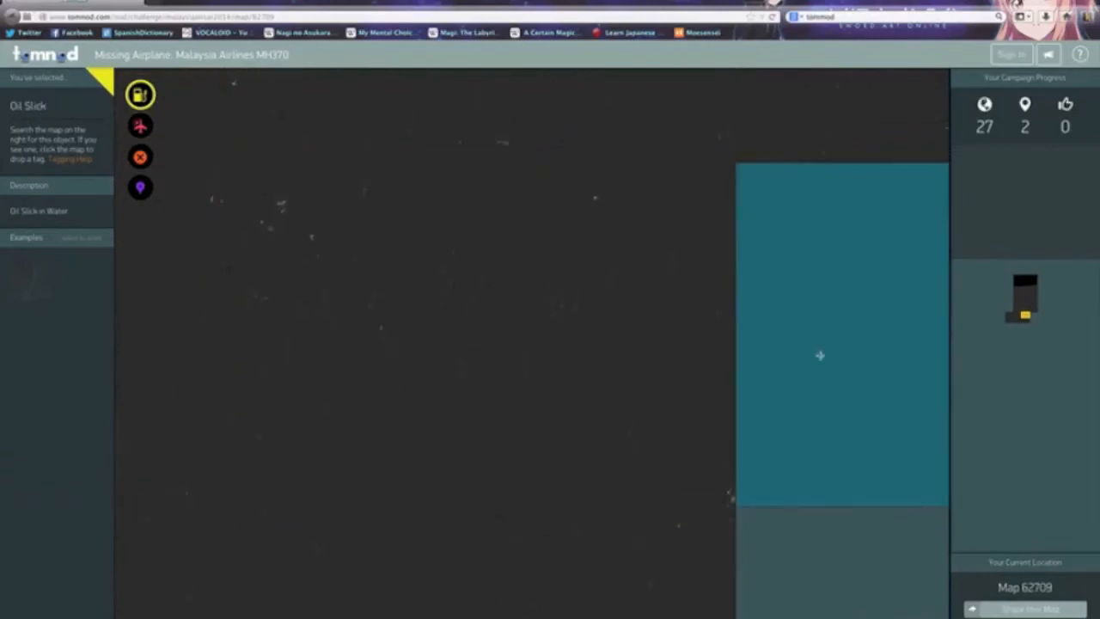
pyautogui.moveTo(798, 339)
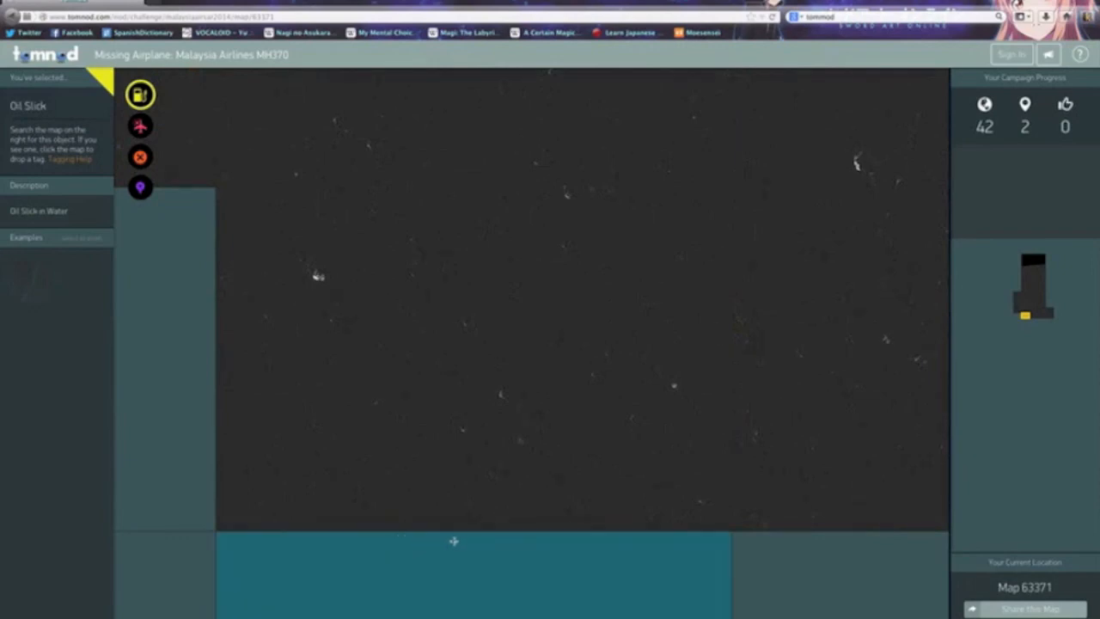
pyautogui.moveTo(719, 569)
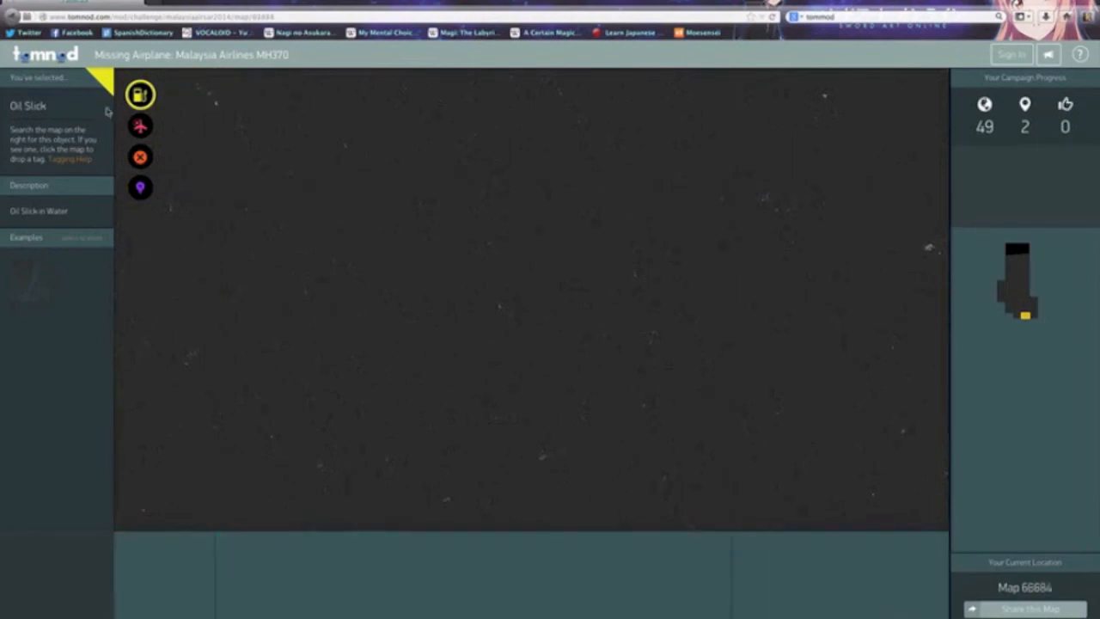
pyautogui.click(141, 125)
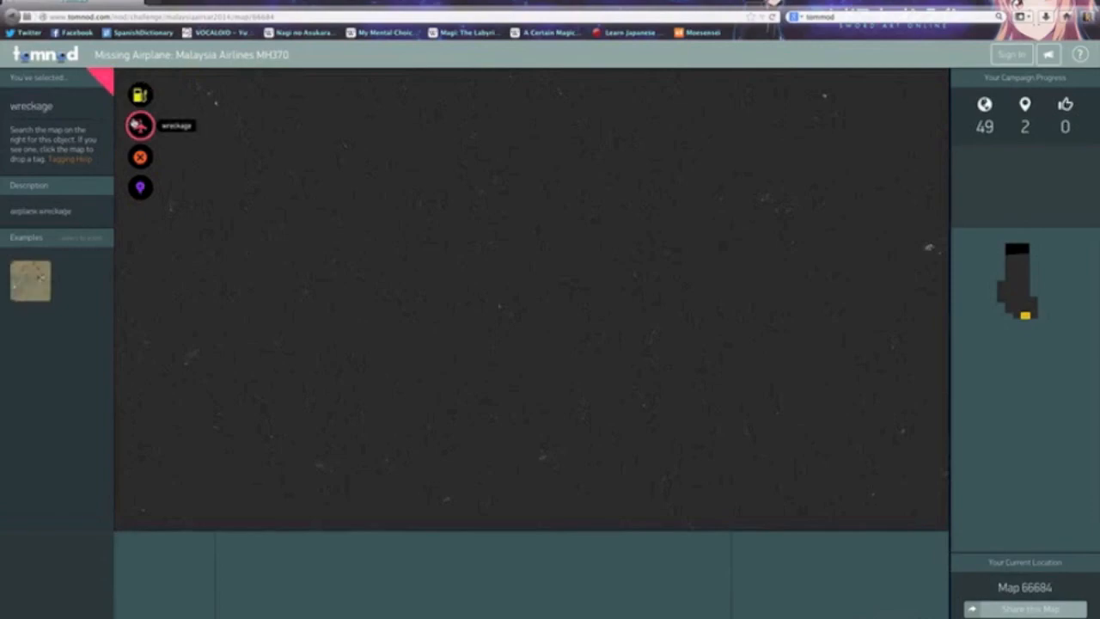